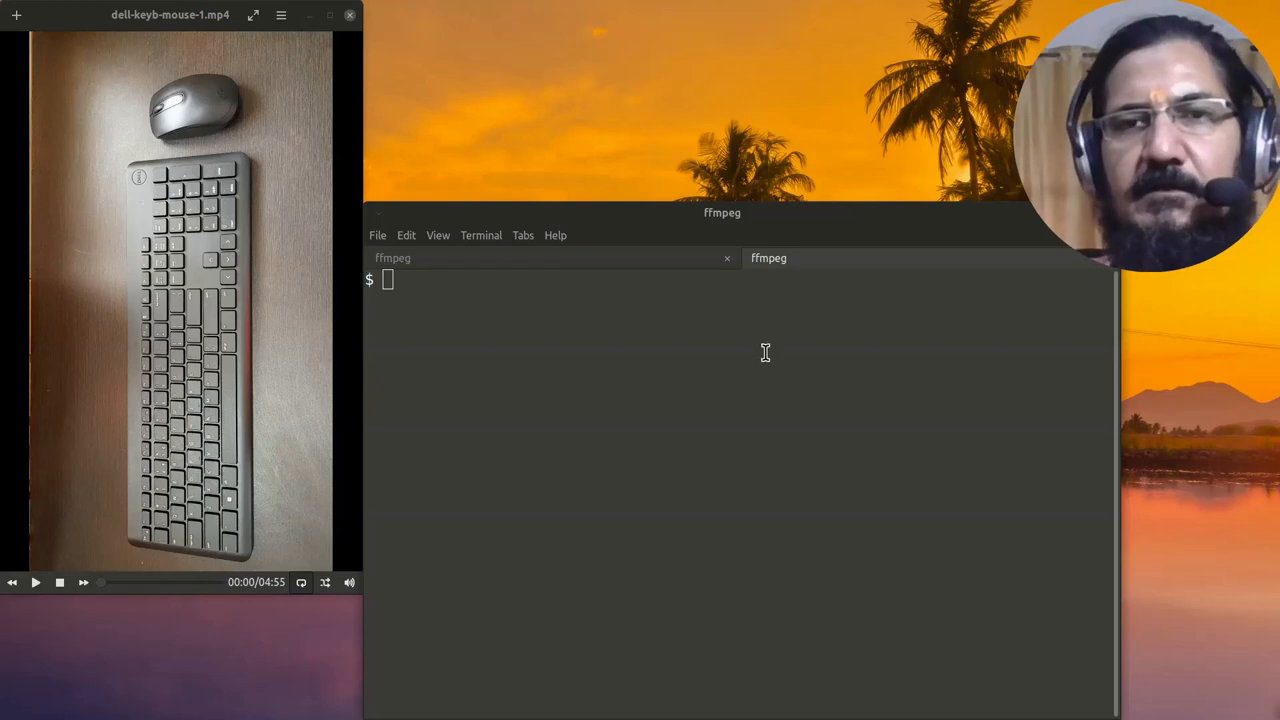
mouse_move(758, 356)
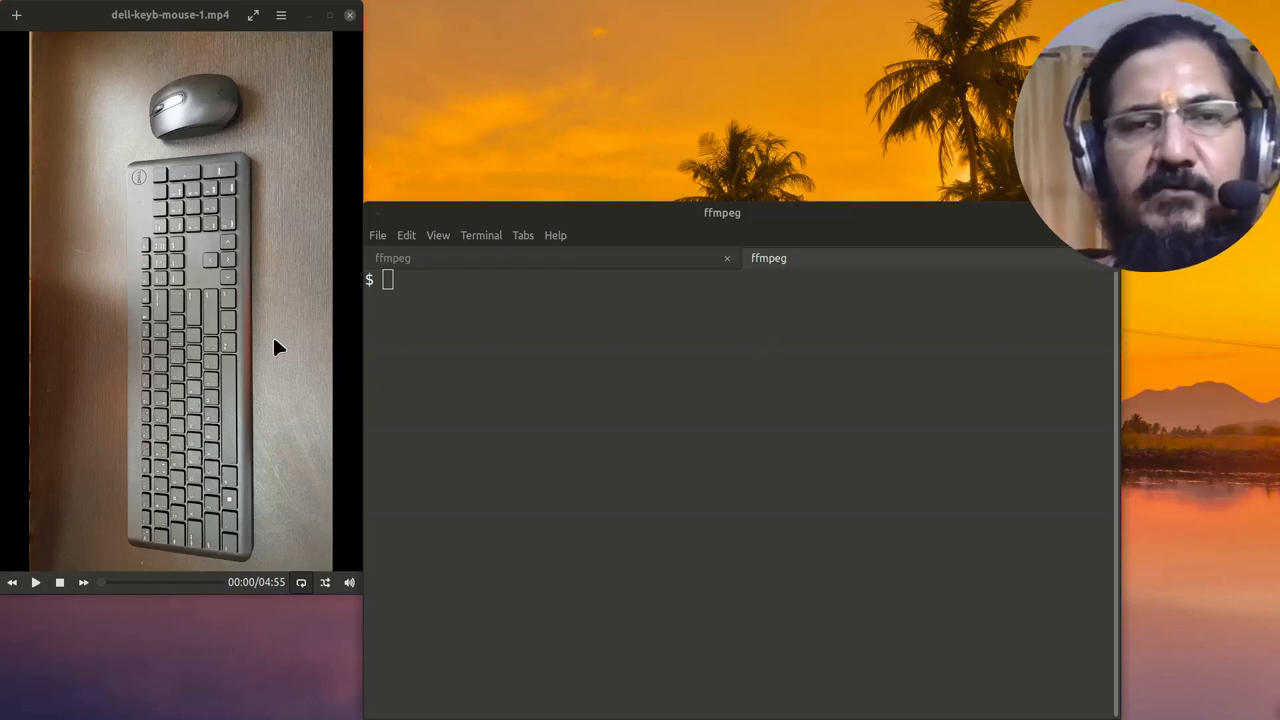
mouse_move(196, 412)
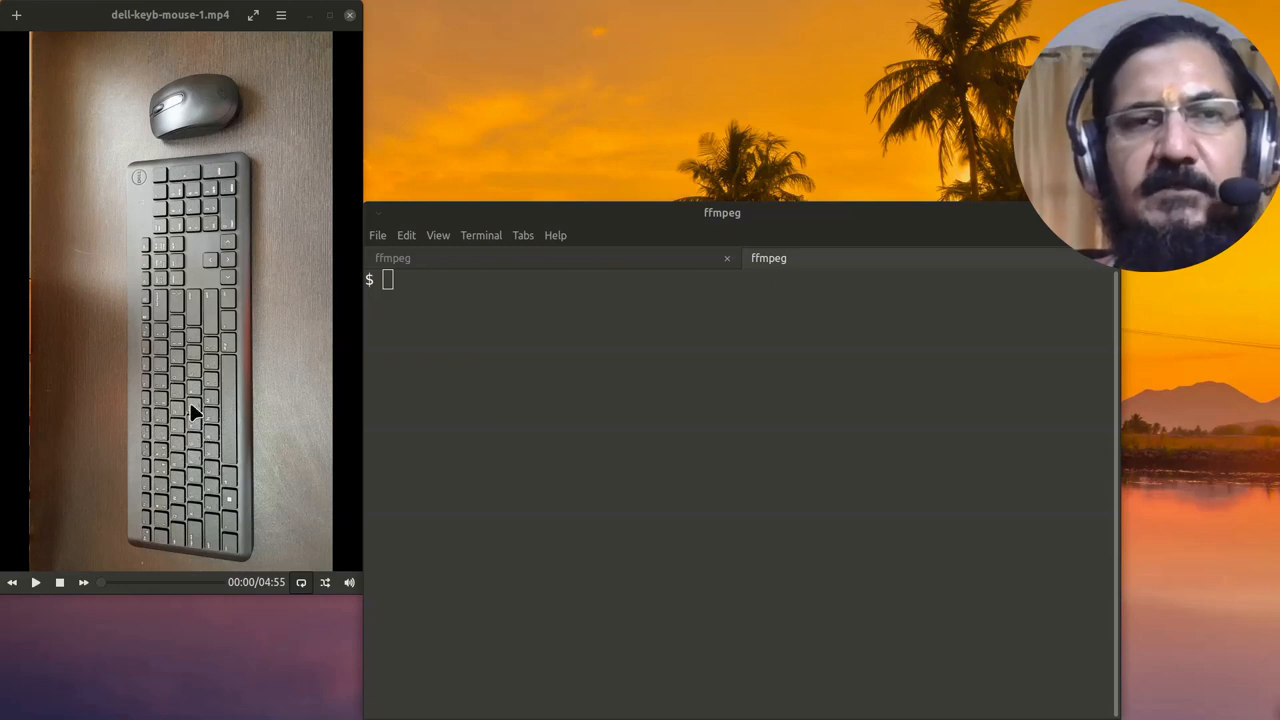
mouse_move(208, 456)
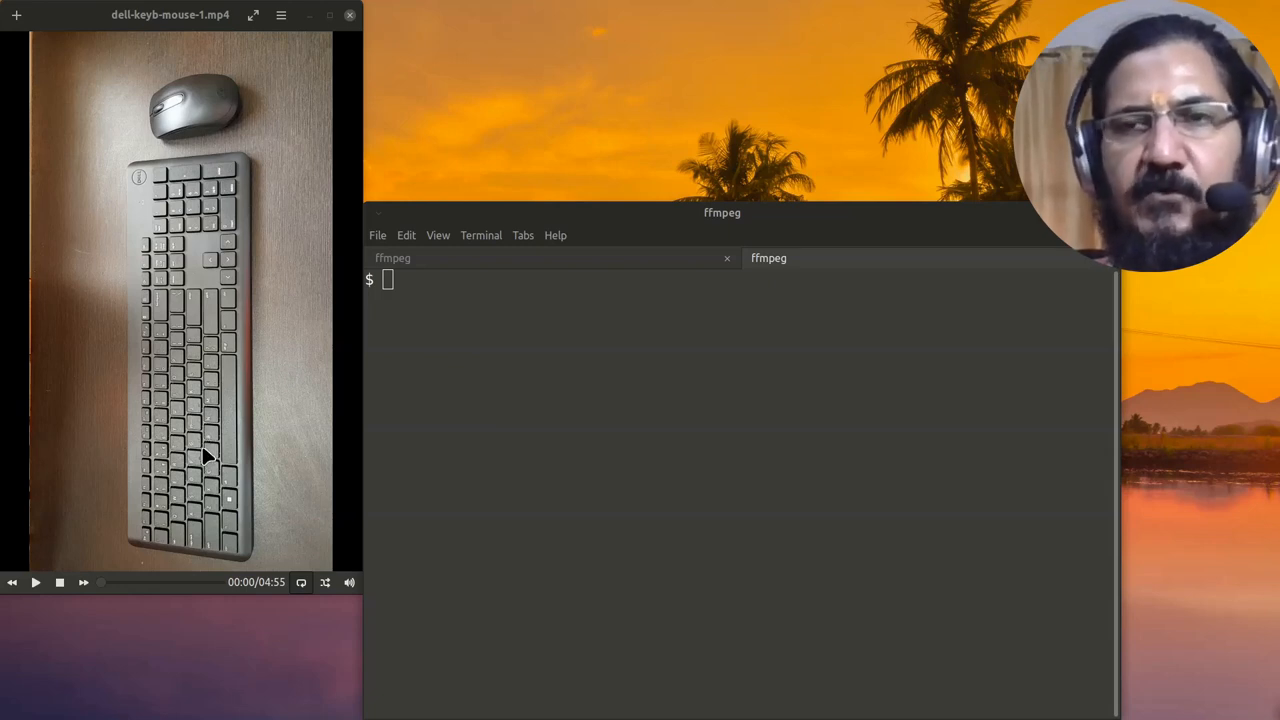
mouse_move(158, 342)
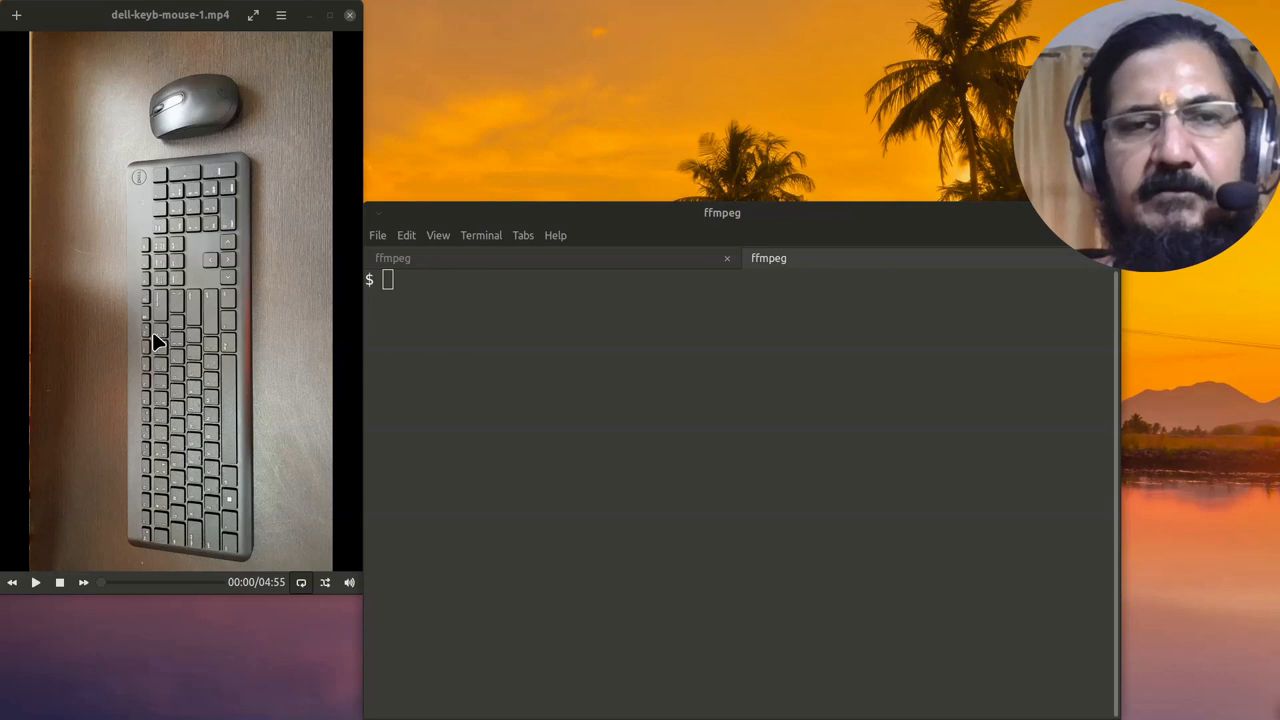
mouse_move(220, 198)
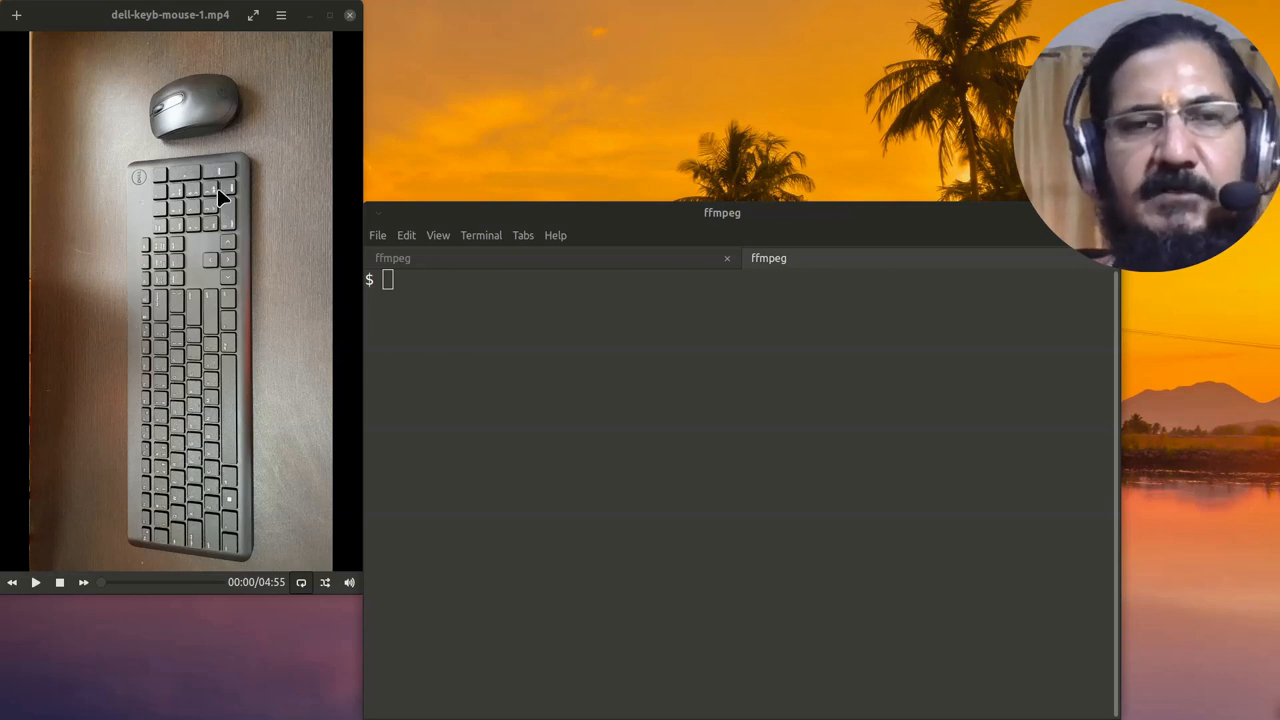
mouse_move(252, 400)
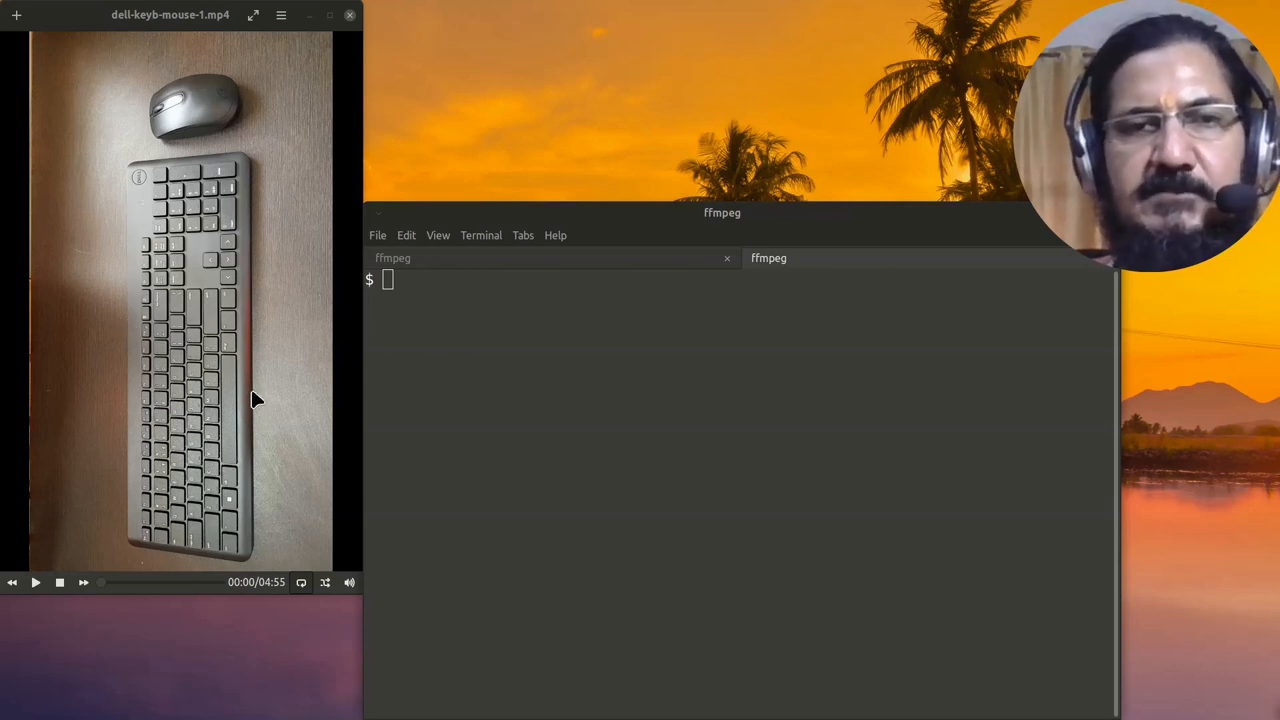
mouse_move(278, 388)
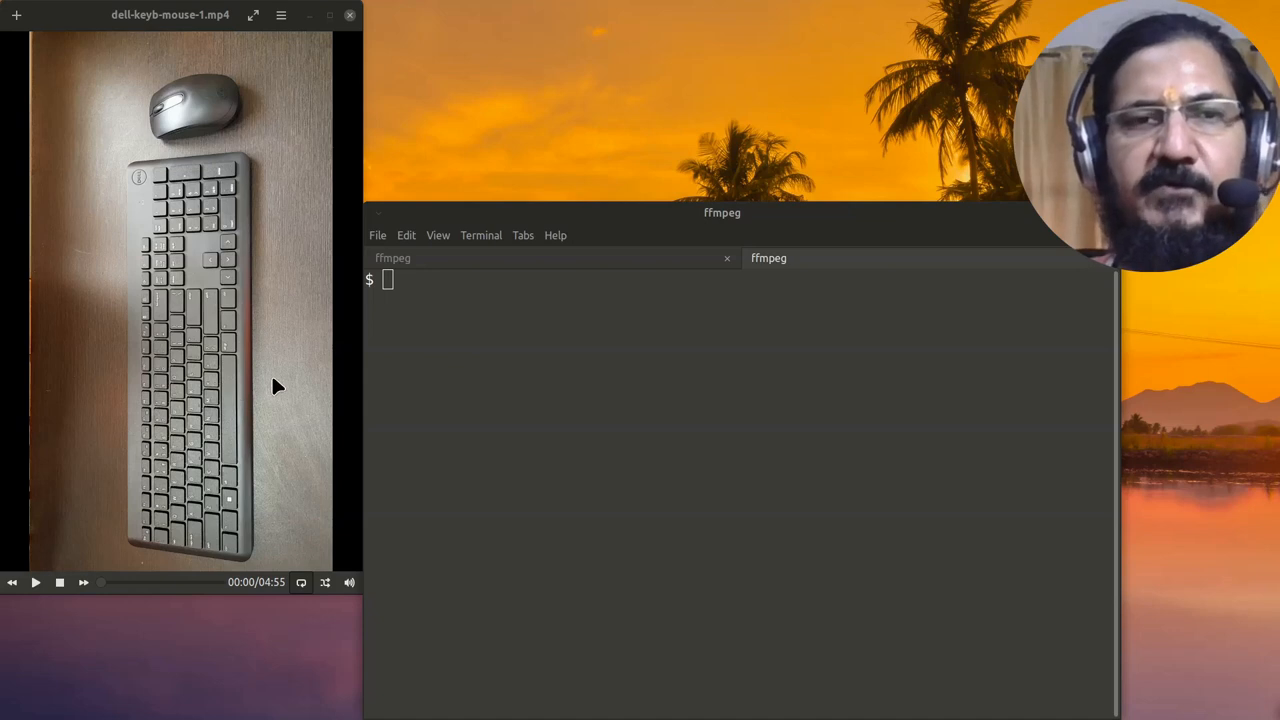
mouse_move(232, 352)
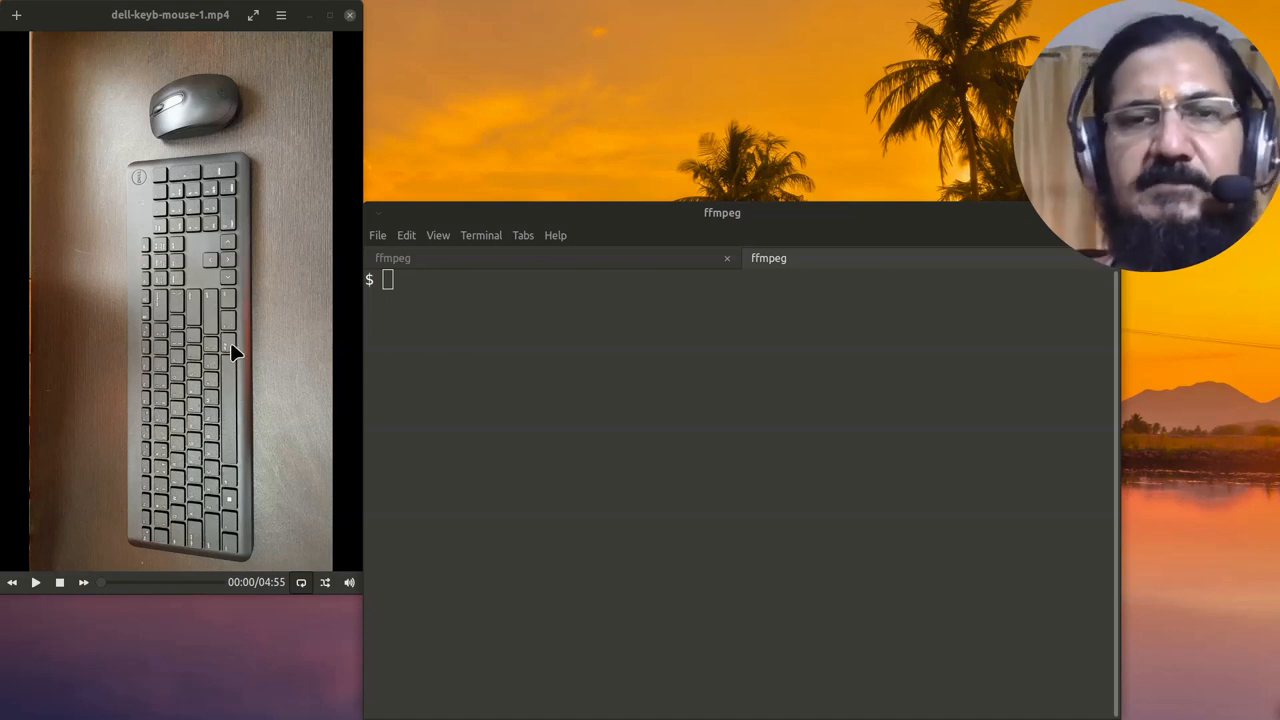
mouse_move(250, 384)
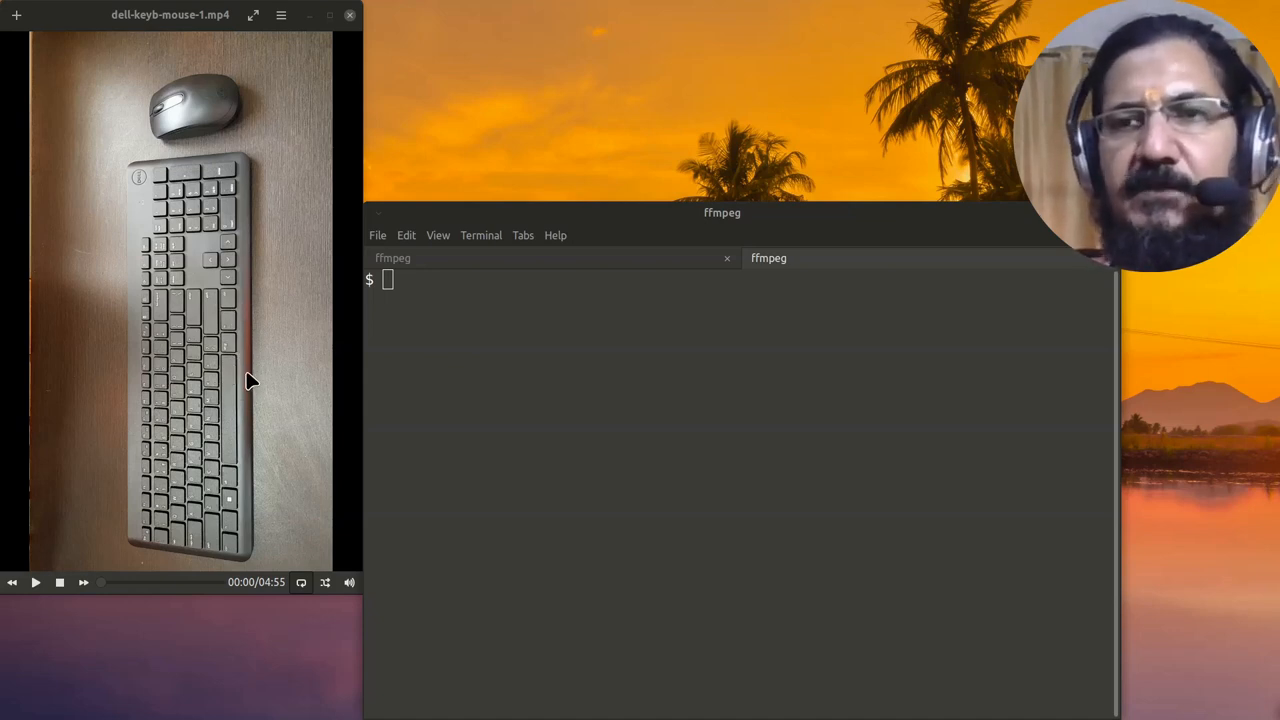
mouse_move(508, 400)
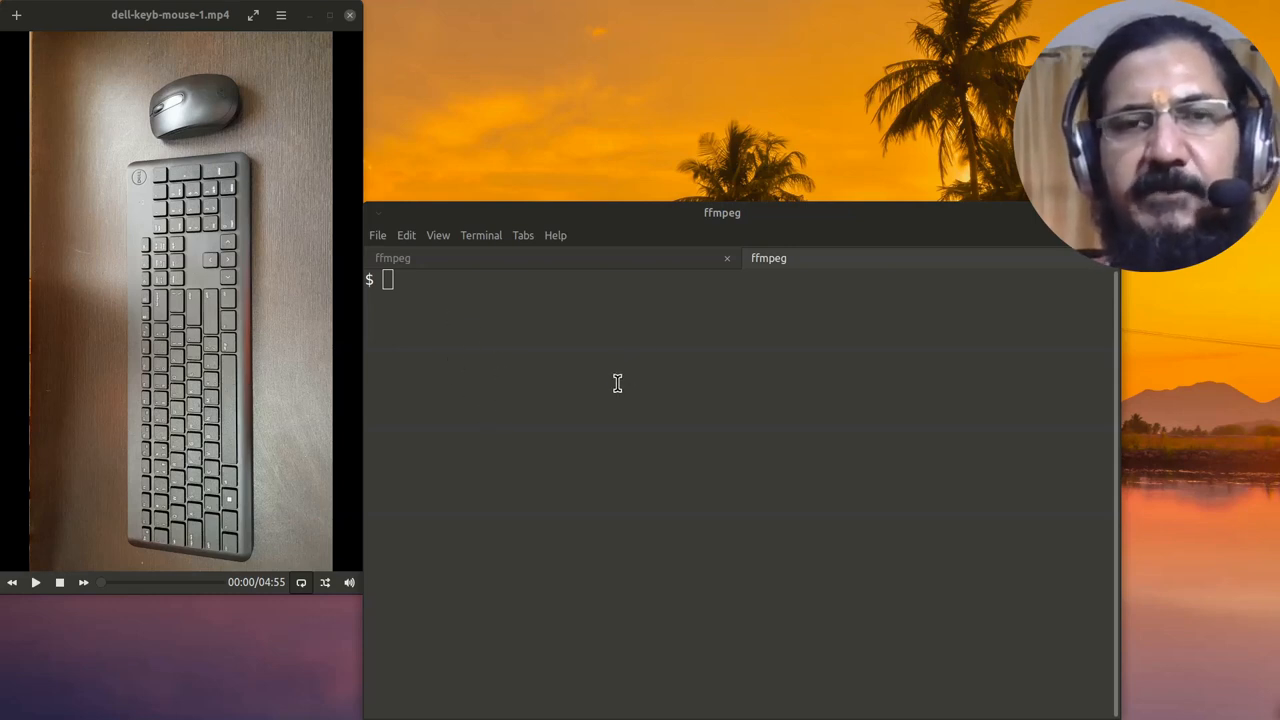
mouse_move(892, 312)
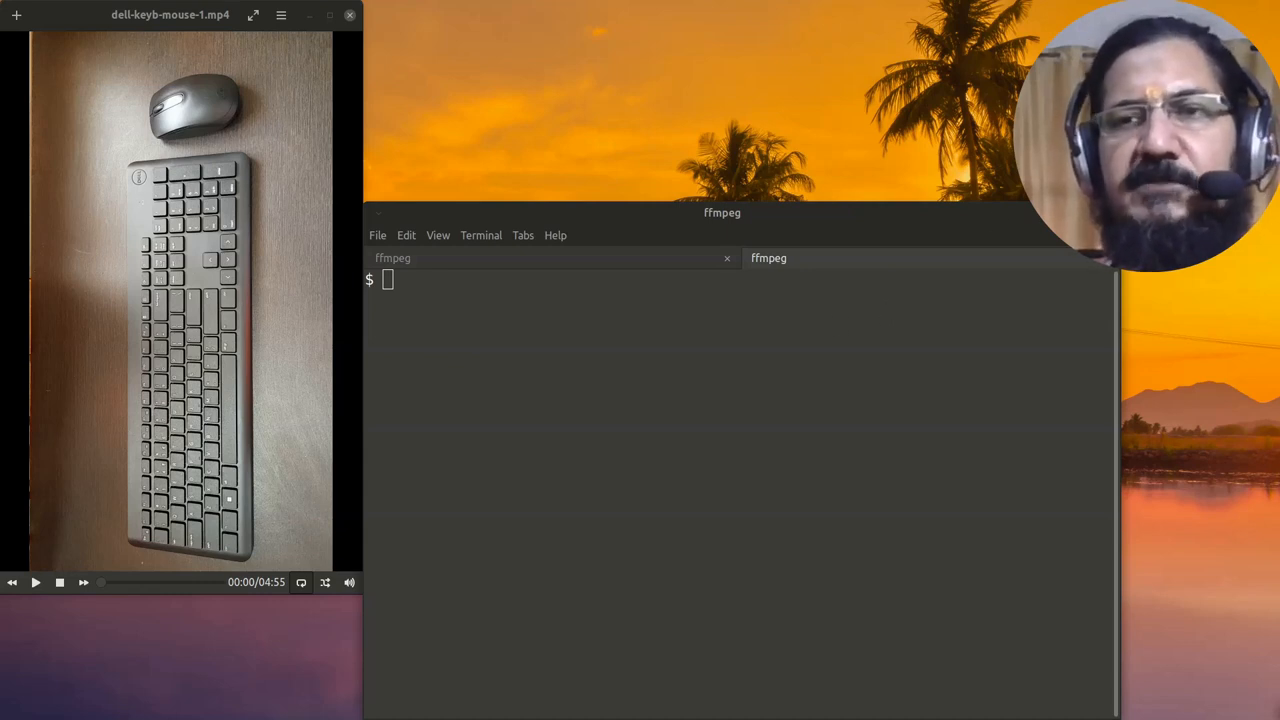
mouse_move(704, 338)
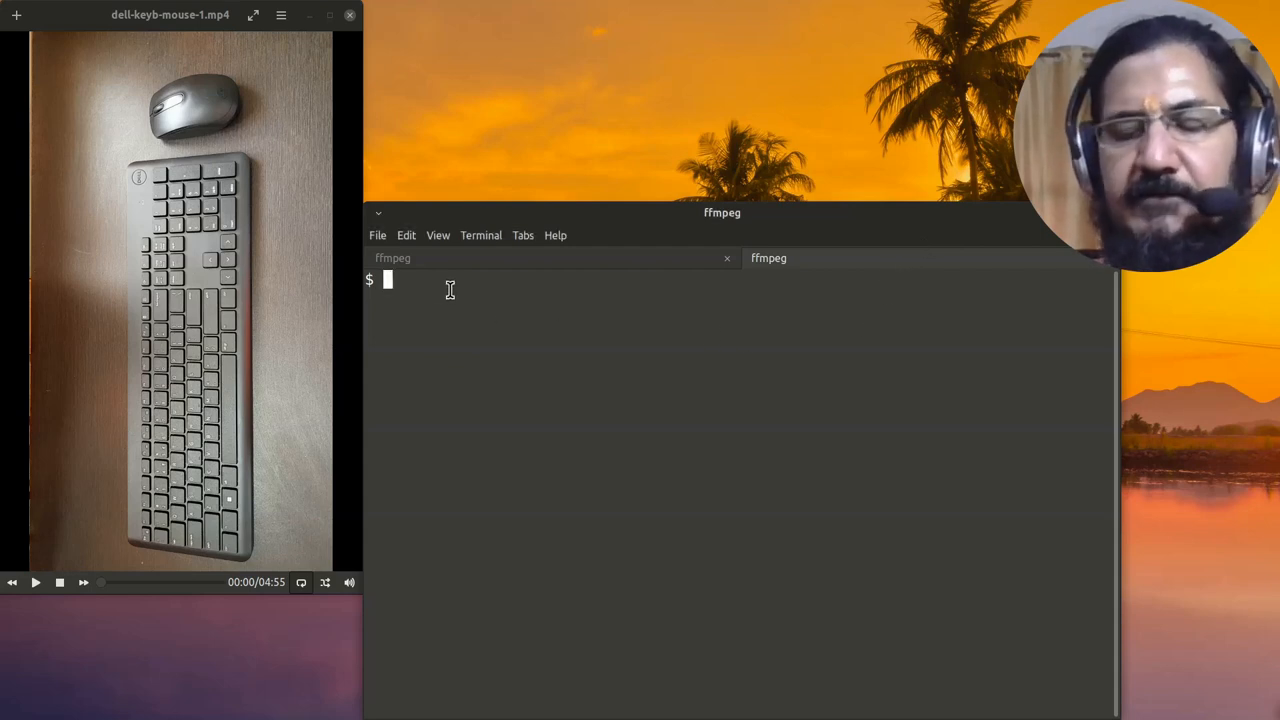
mouse_move(240, 516)
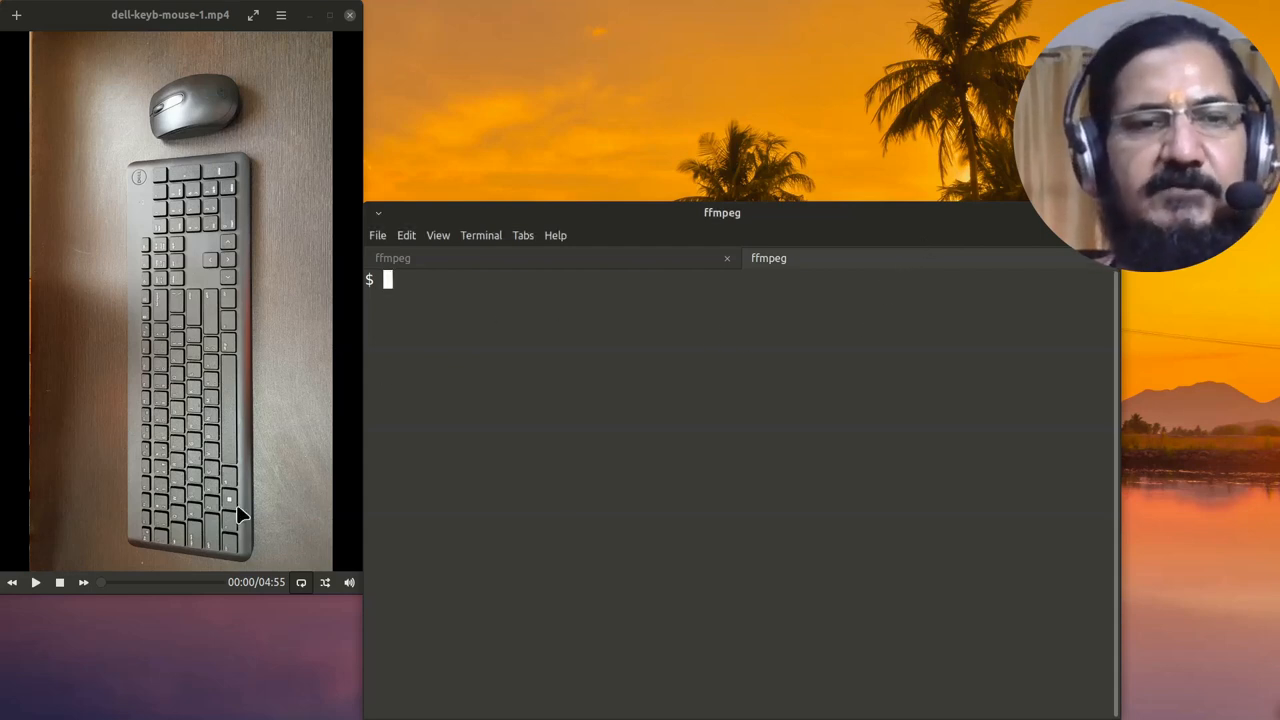
Play the vertical keyboard video and jump ahead to about a minute and a half
click(36, 582)
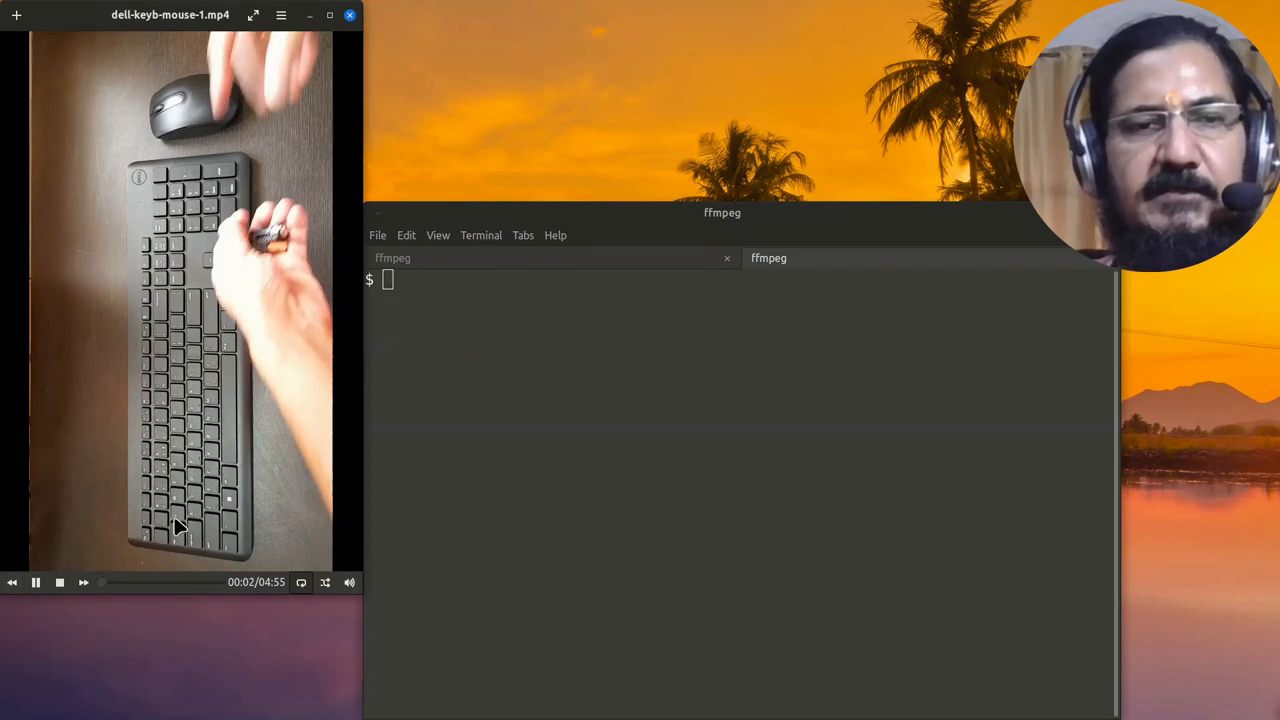
click(138, 582)
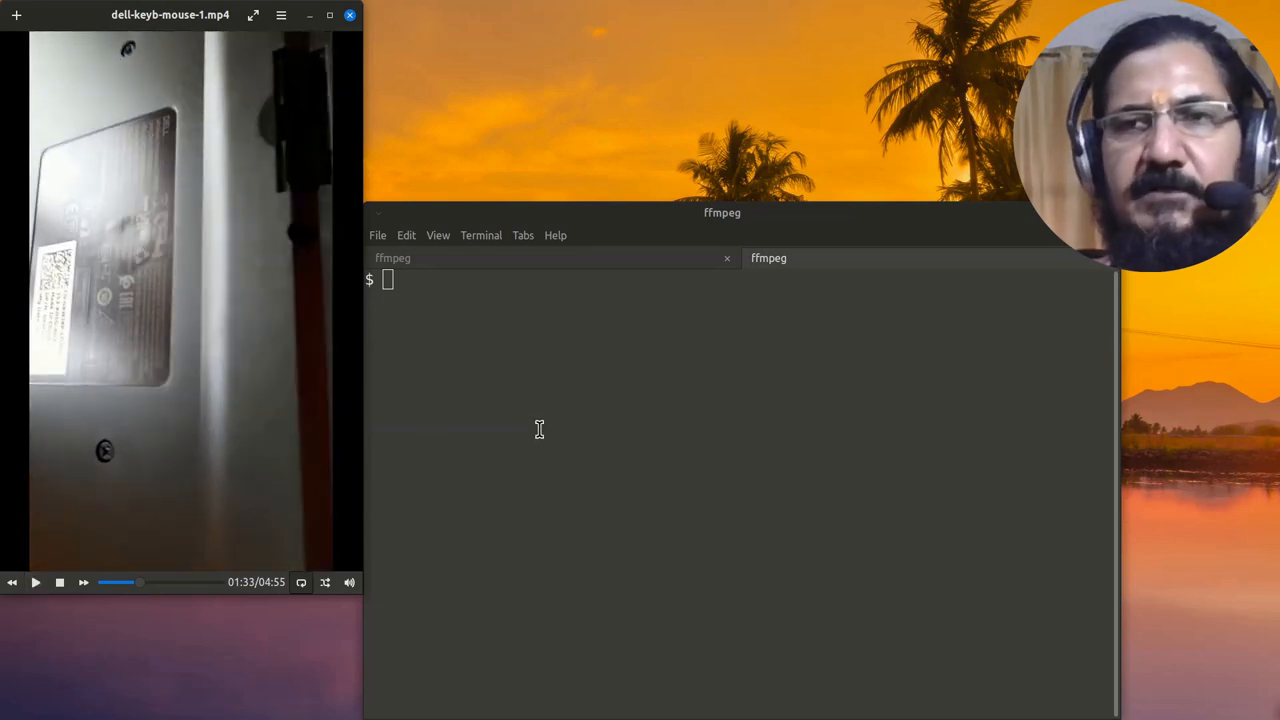
mouse_move(422, 308)
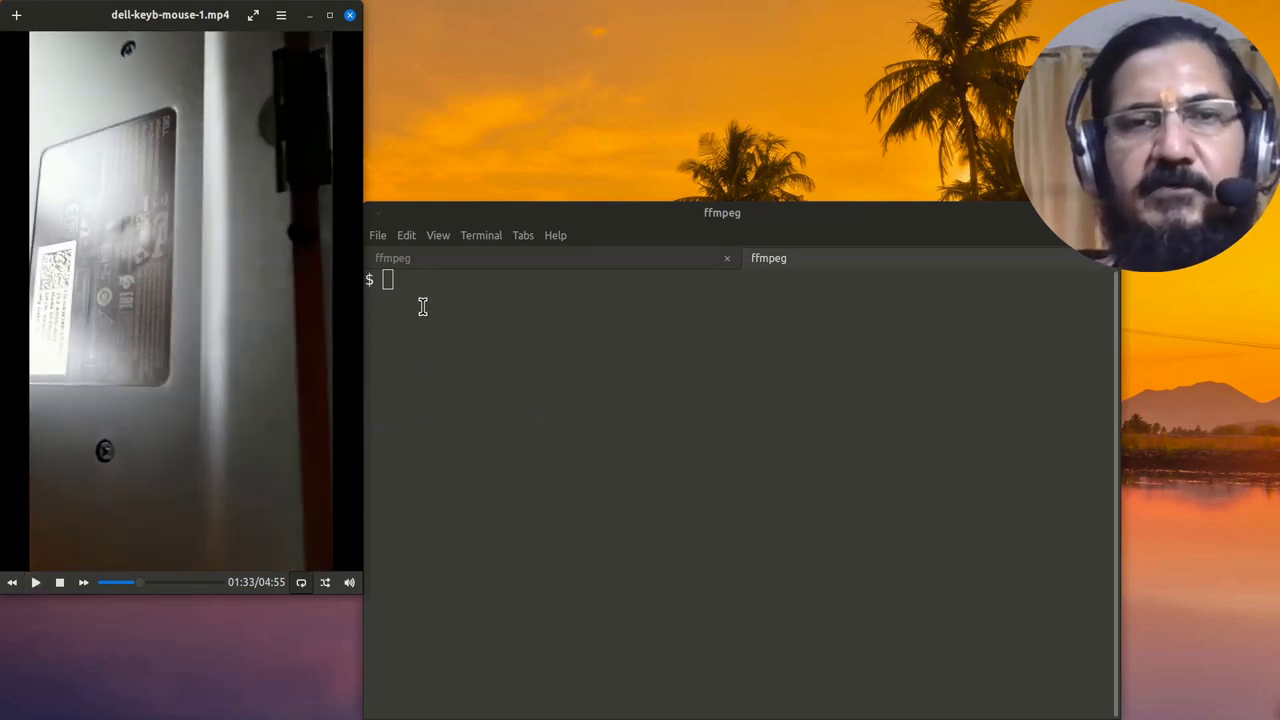
mouse_move(436, 332)
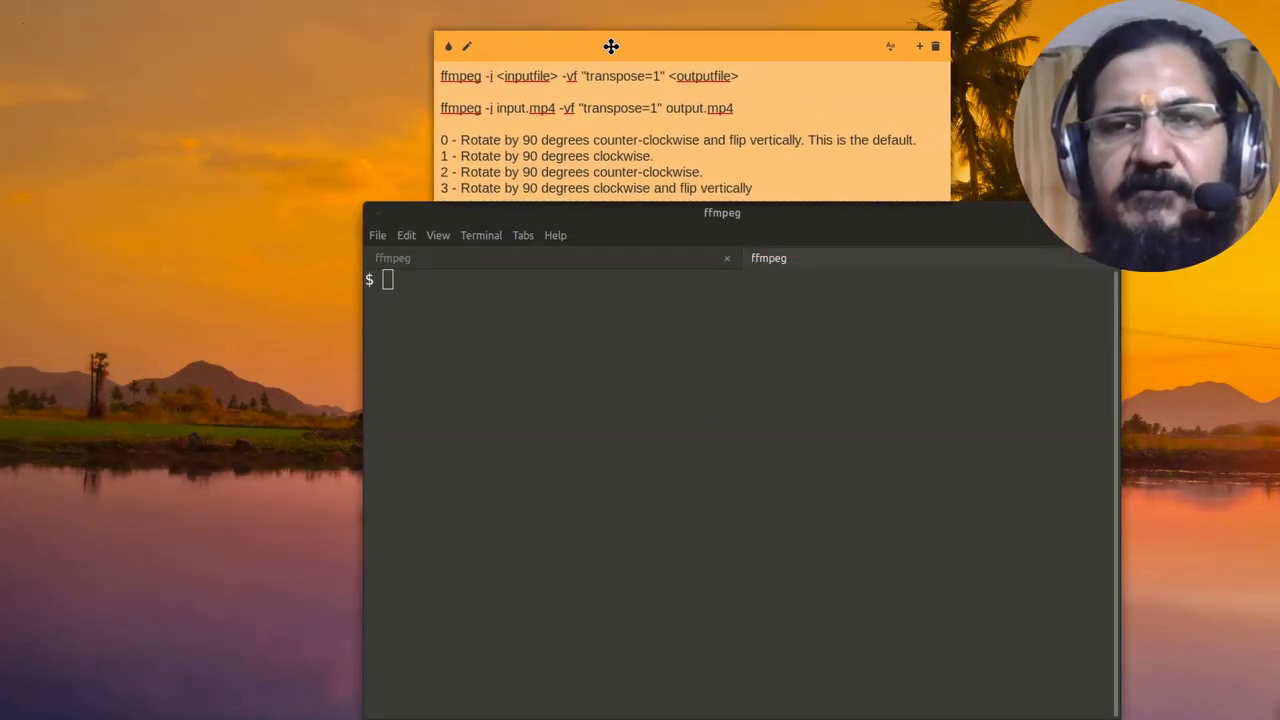
Nudge the ffmpeg transpose reference note slightly left above the terminal
drag(612, 46, 564, 32)
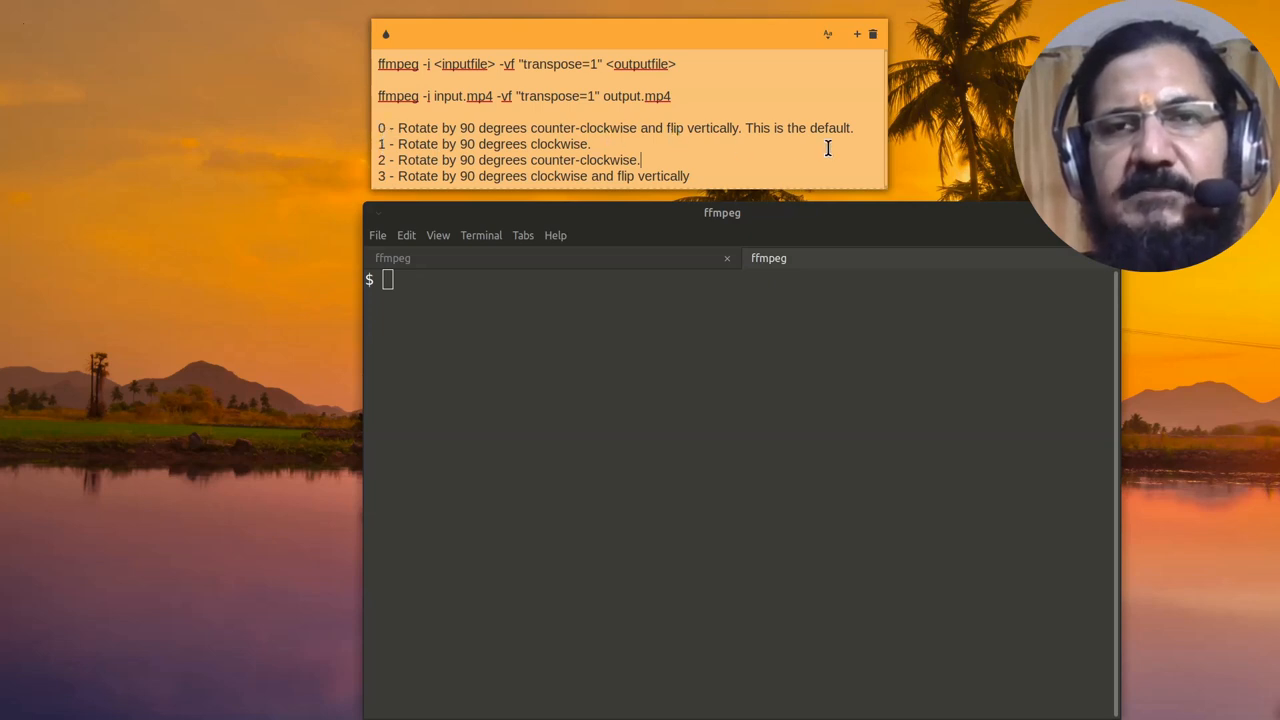
mouse_move(392, 128)
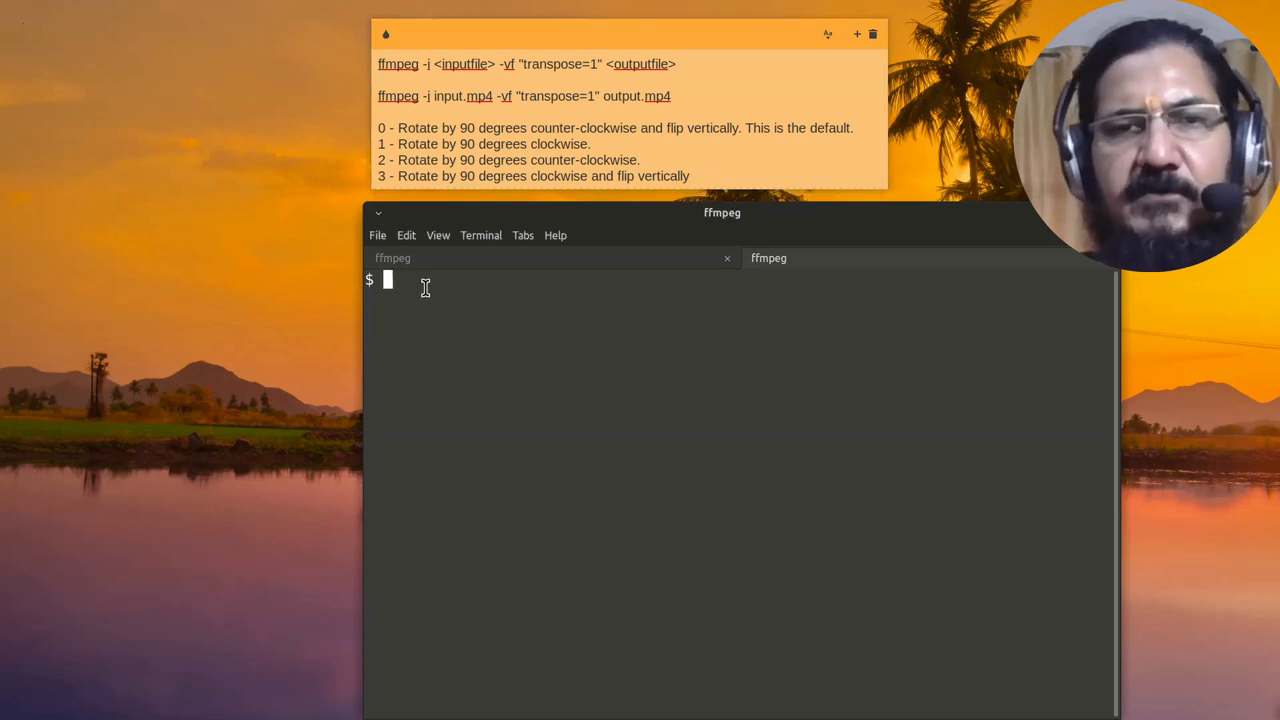
List the folder with ls, revealing dell-keyb-mouse-1.mp4 among three MP4s
text(ls)
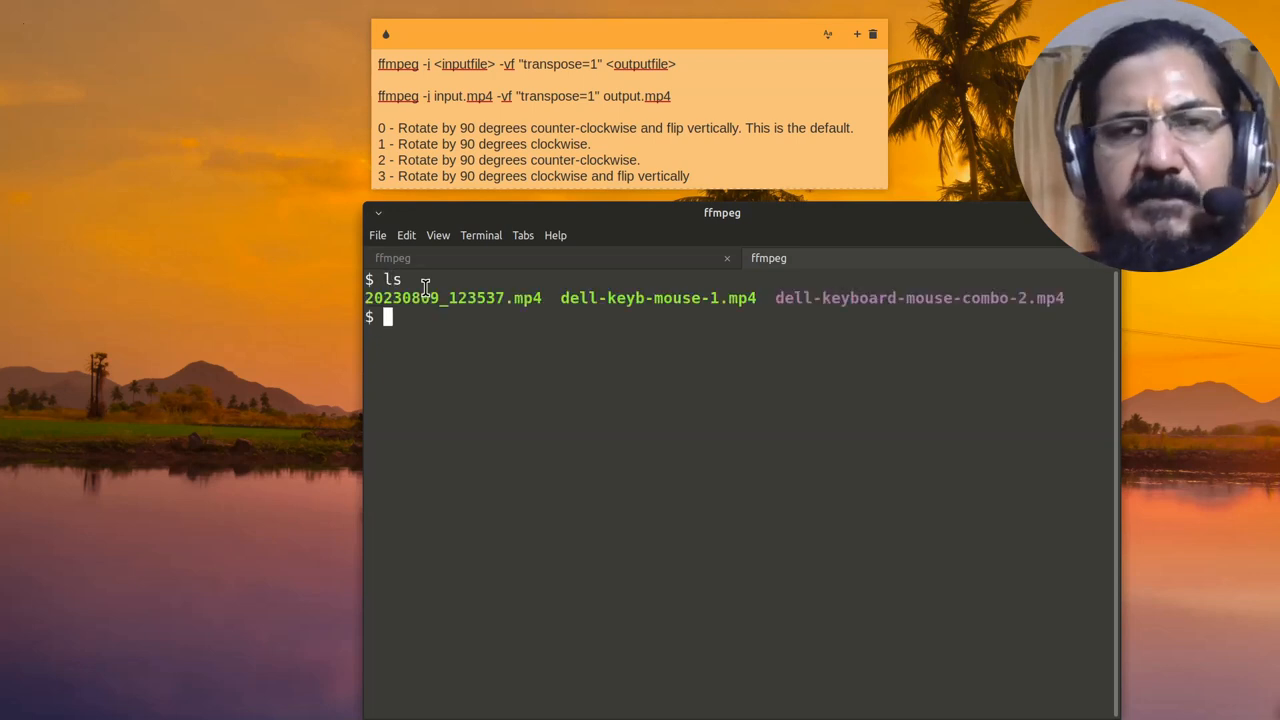
mouse_move(624, 320)
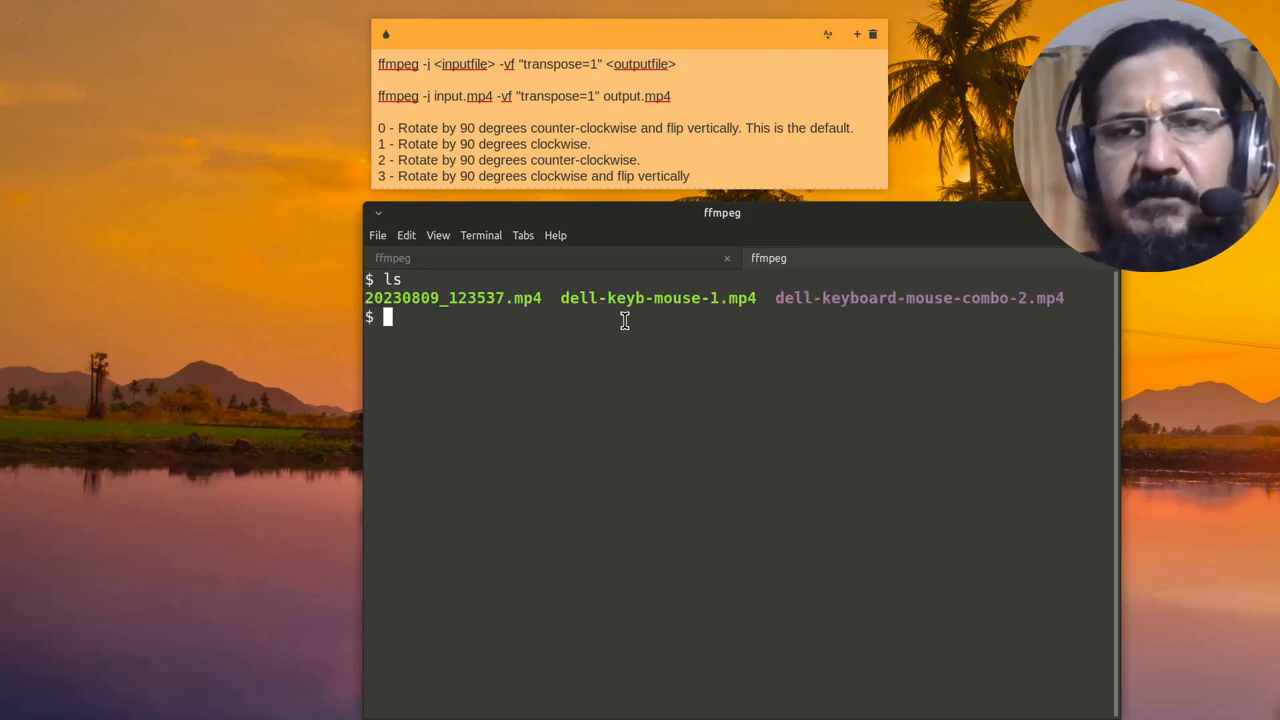
mouse_move(680, 380)
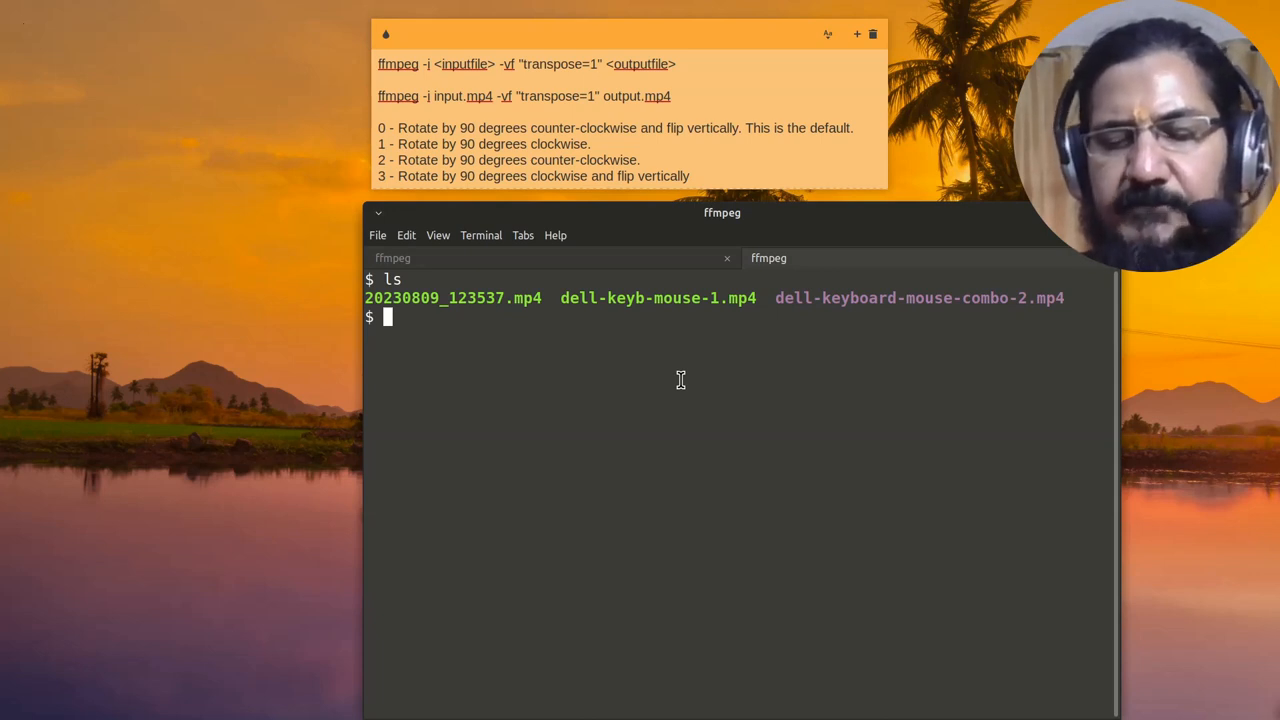
Run ffmpeg on dell-keyb-mouse-1.mp4 with -vf "transpose=1" into dell-keyboard-mouse-combo-2.mp4
text(ffmpeg -i)
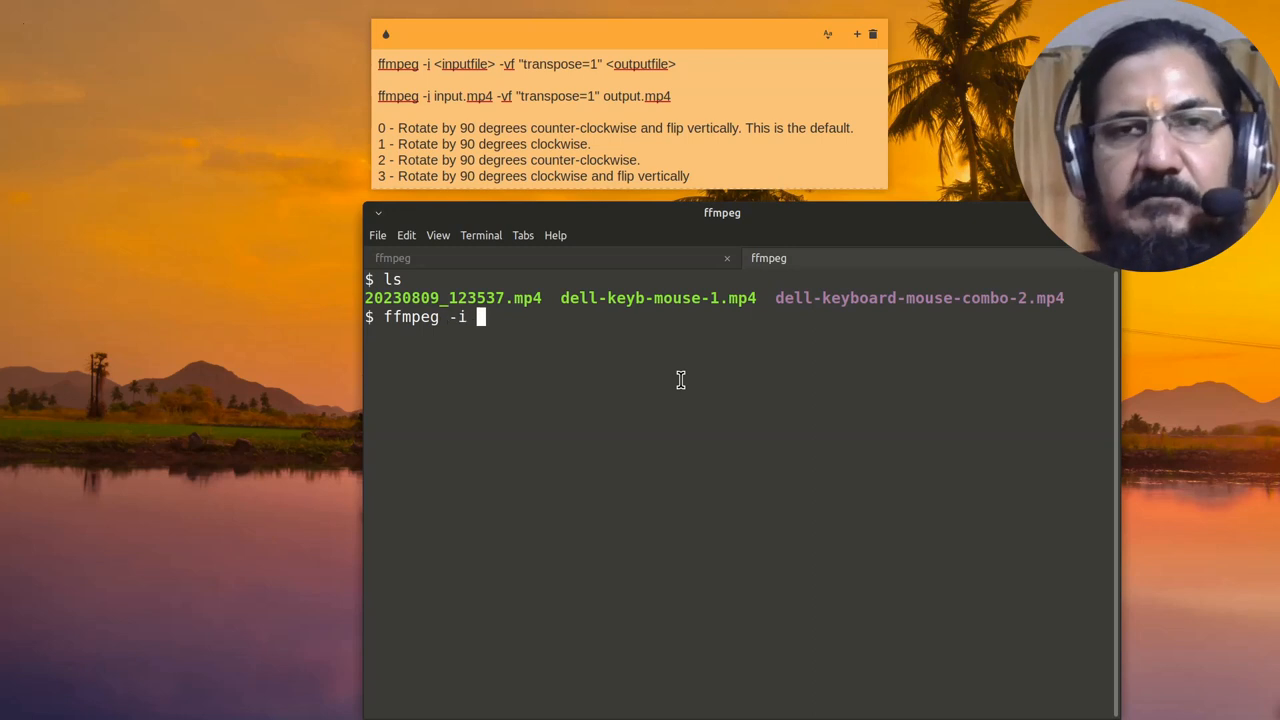
text(dell-keyb-mouse-1.mp4)
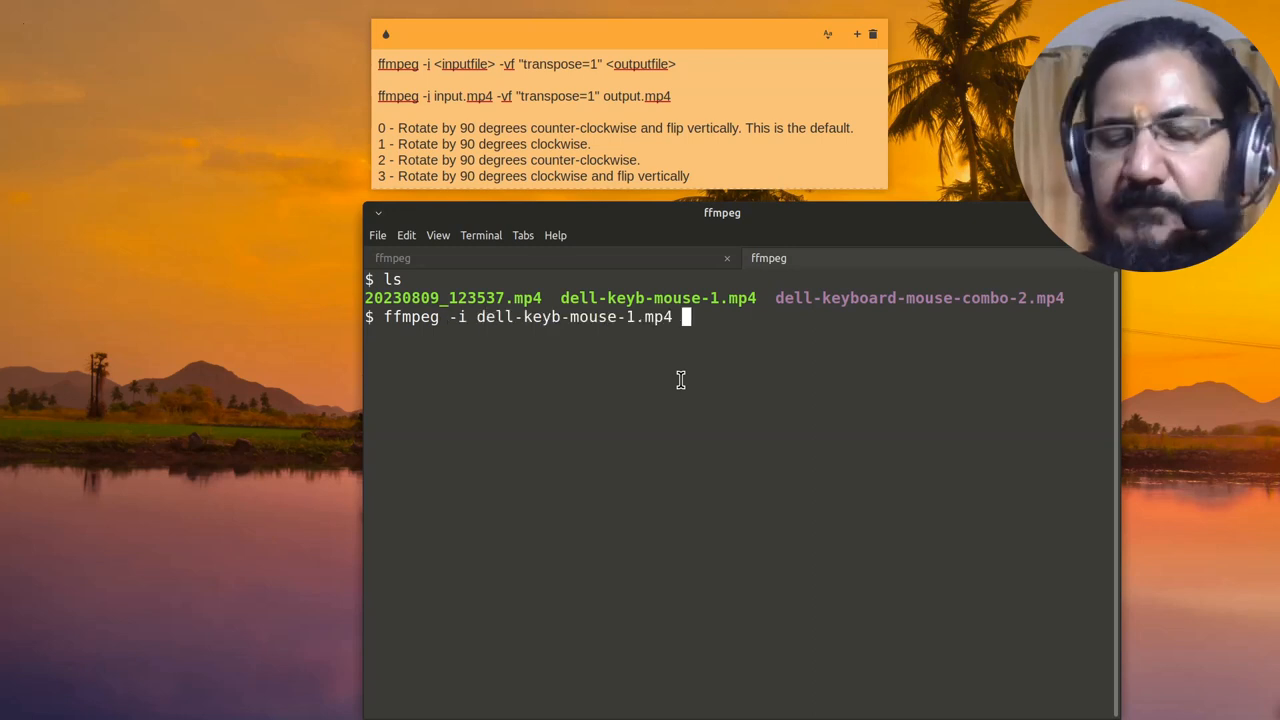
text(-vf "transpose=1")
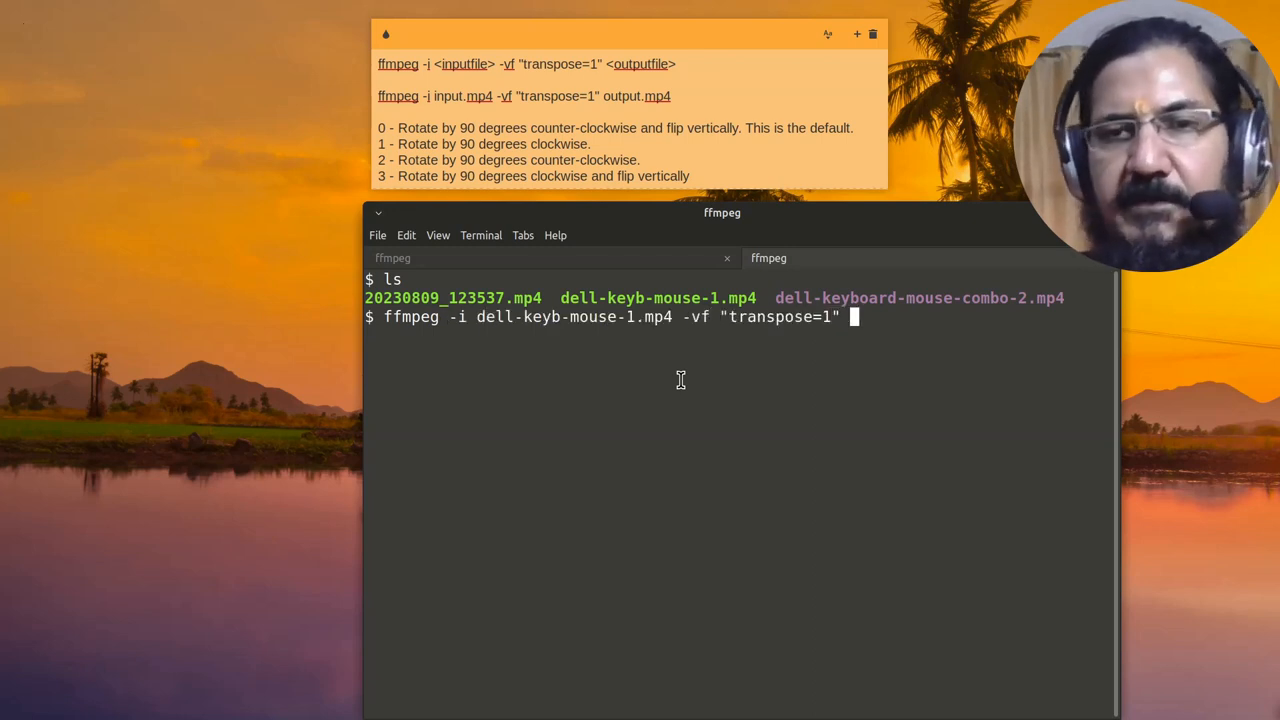
text(dell-keyboard-mouse-combo-2.mp4)
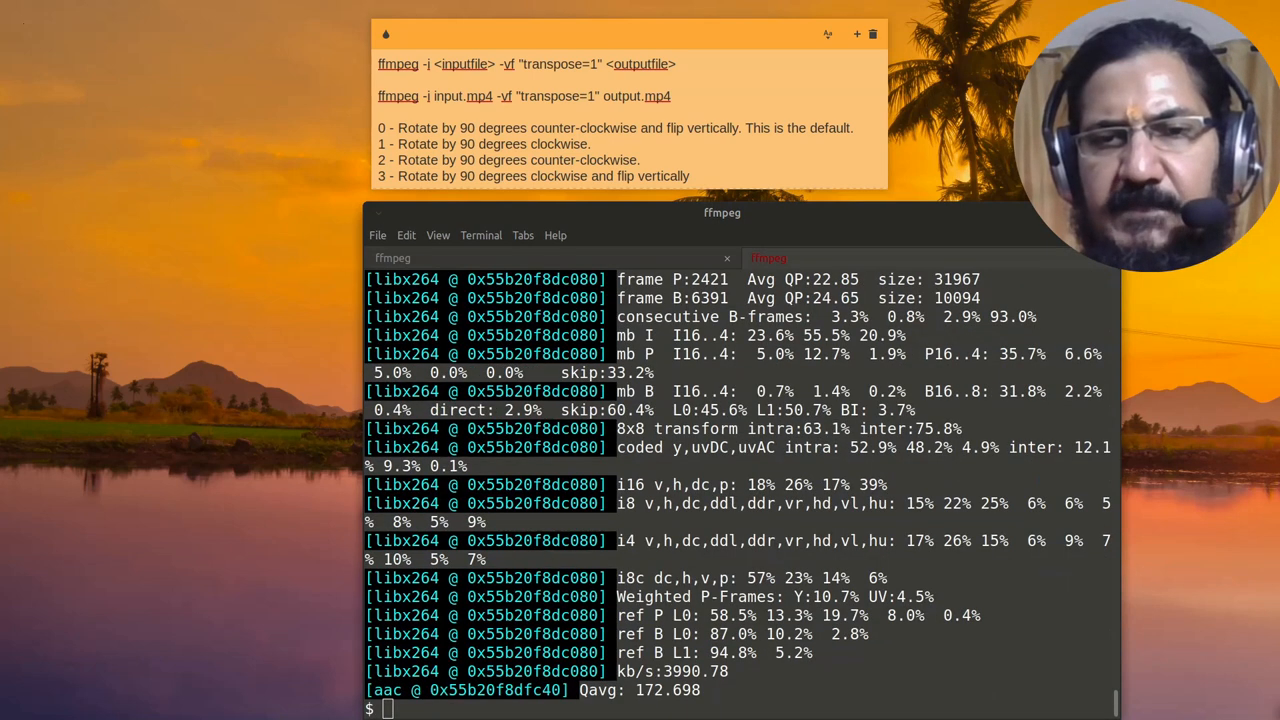
mouse_move(1016, 600)
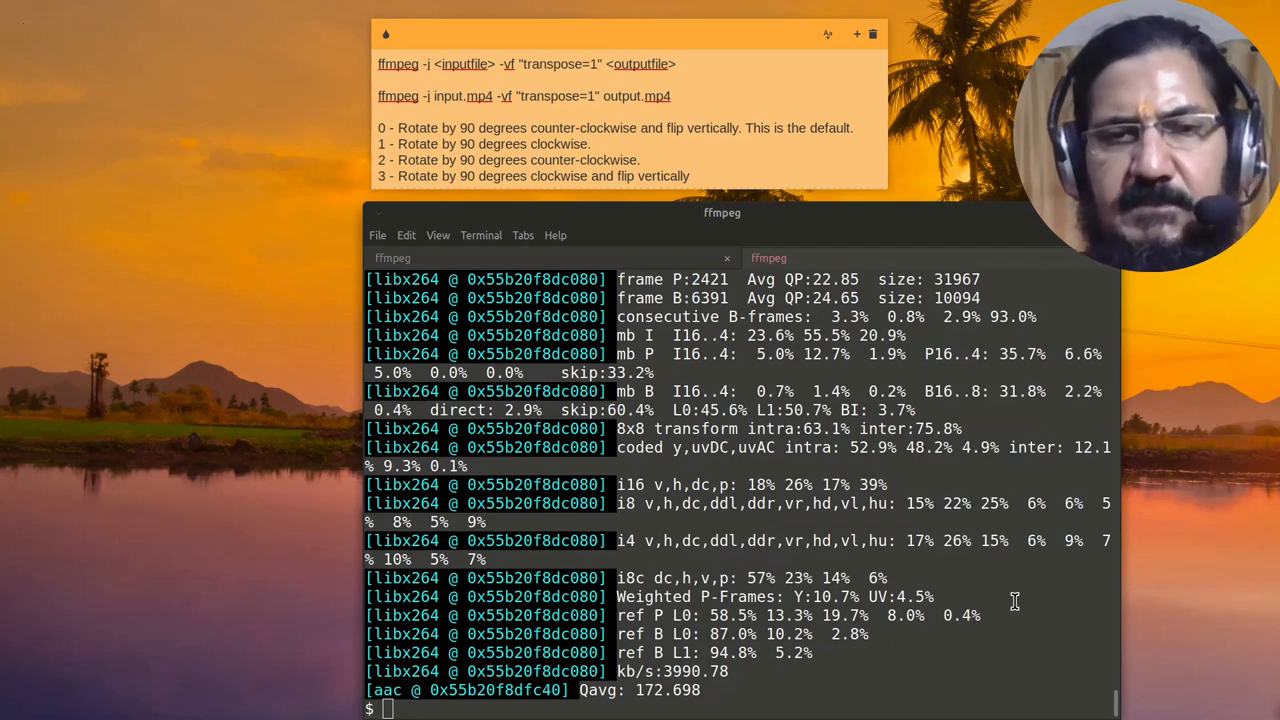
List the folder again, then launch celluloid on the rotated dell-keyboard-mouse-combo video
text(ls)
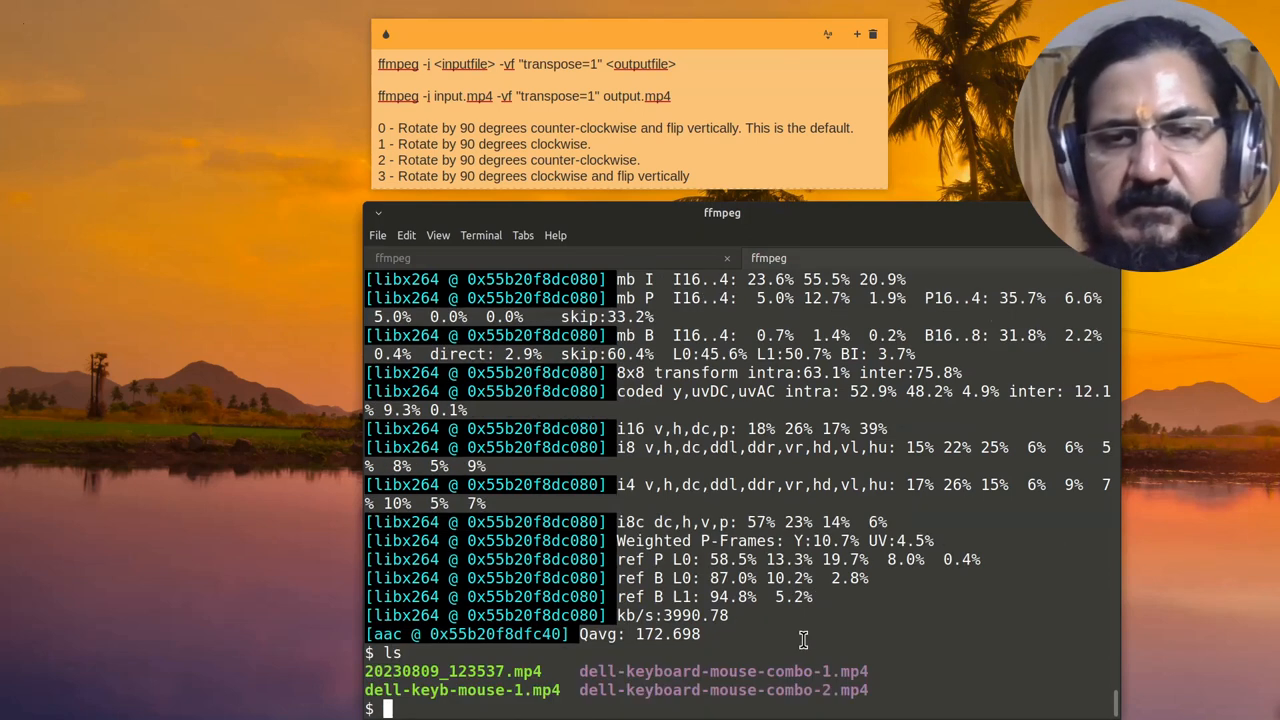
text(celluloid)
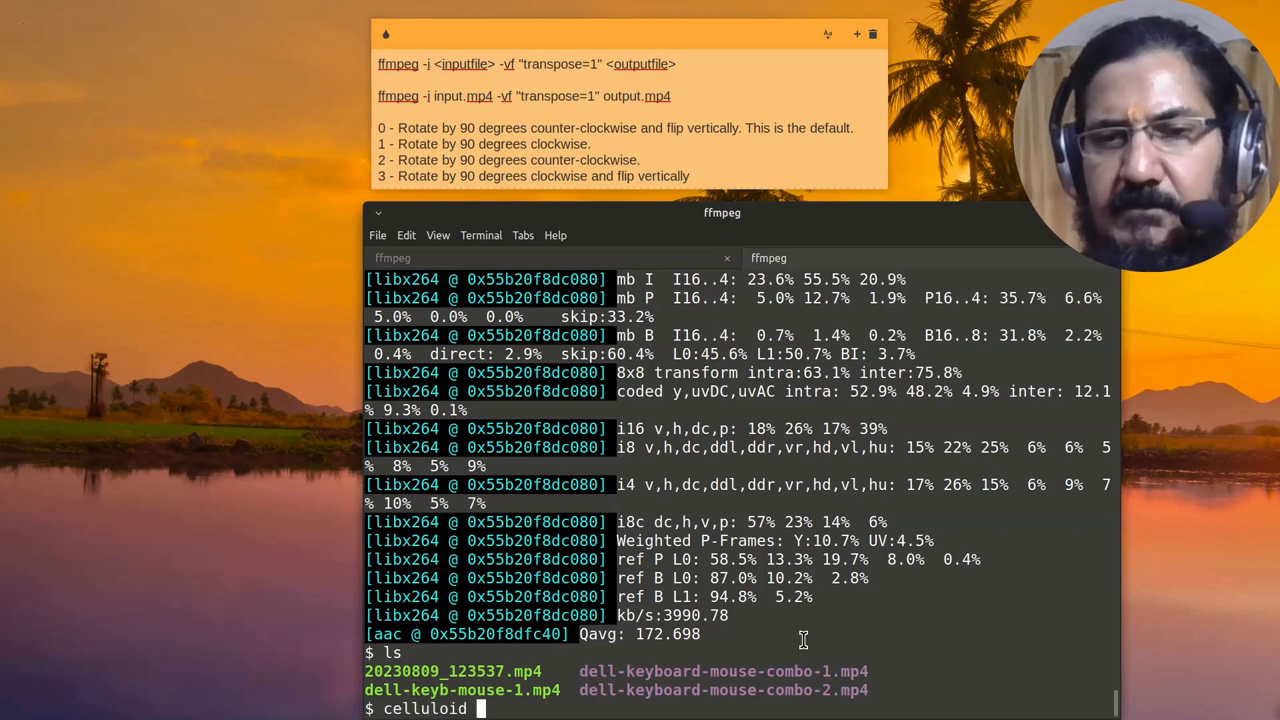
text(dell-keyboard-mouse-combo-1.mp4)
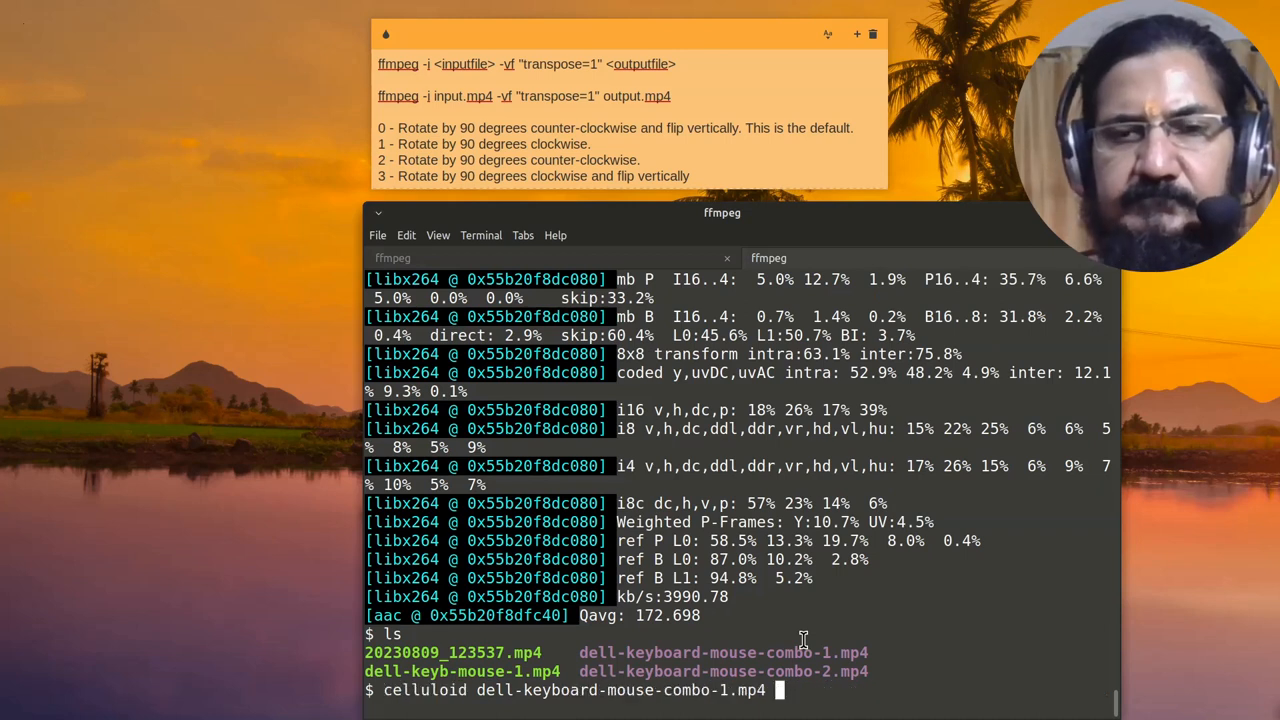
key(Return)
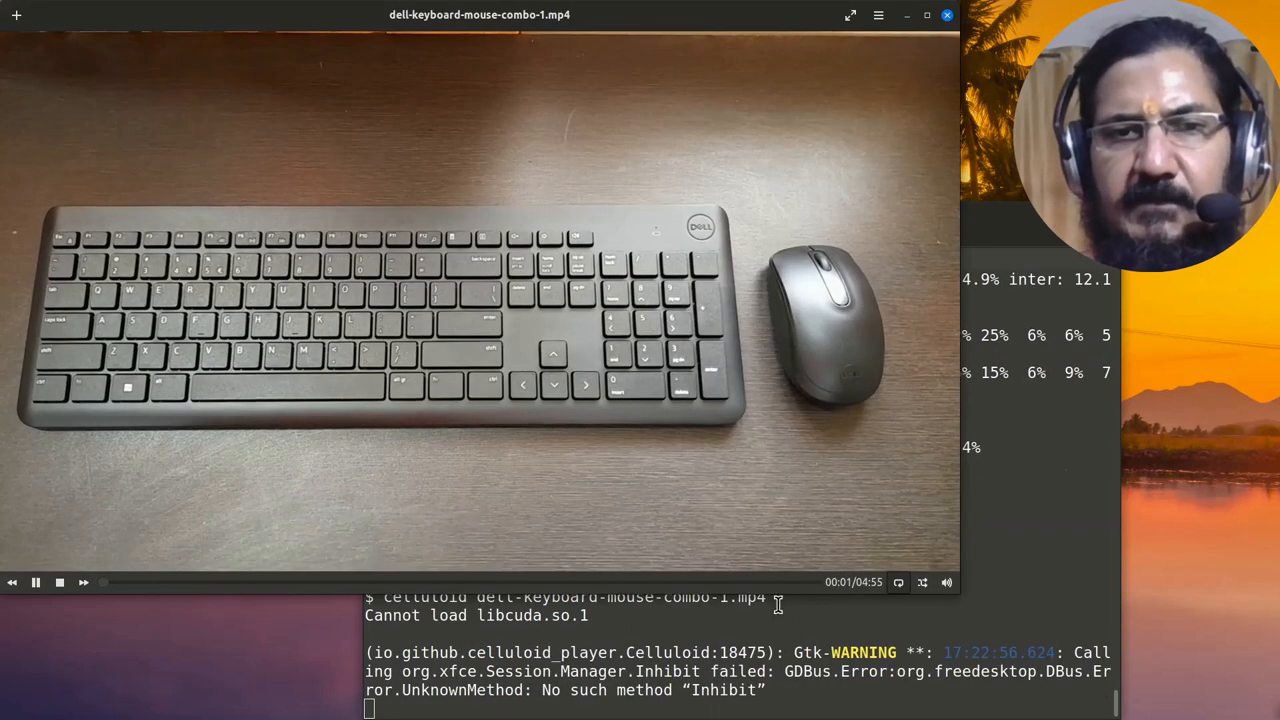